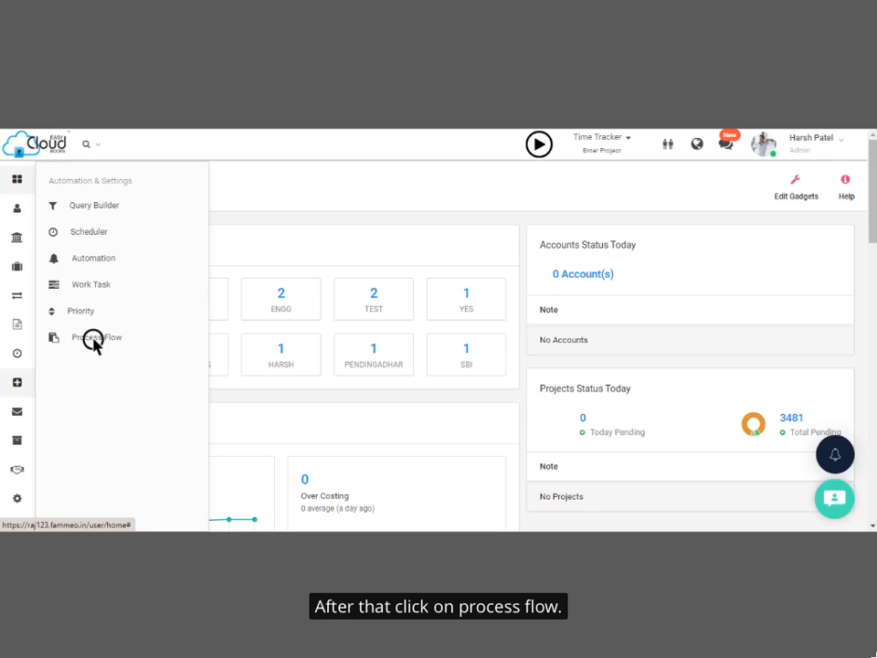
# Go to the Process Flow page listing the existing automation templates.
pyautogui.click(96, 336)
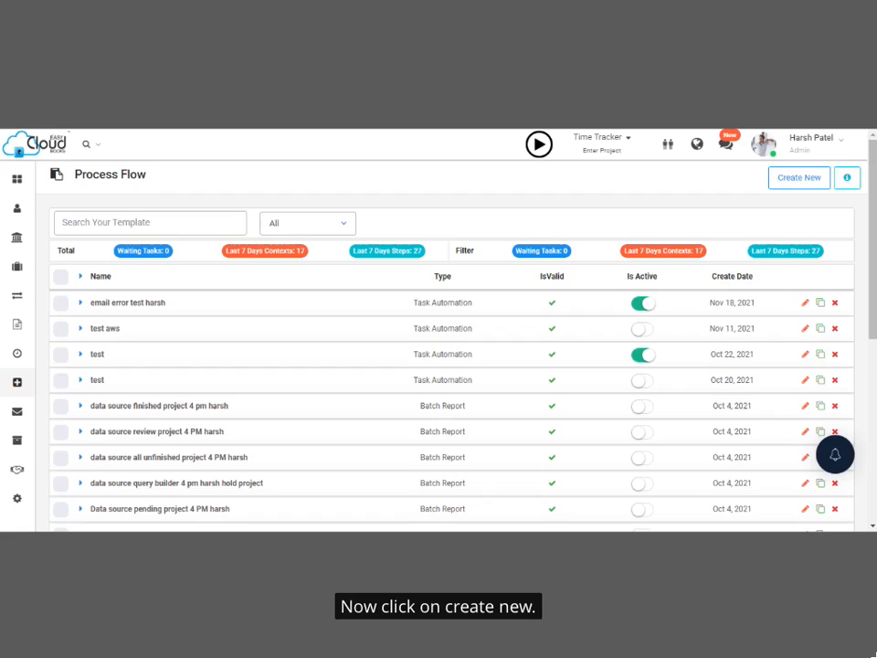
# Start a new process flow and choose Task Automation as its type.
pyautogui.click(797, 177)
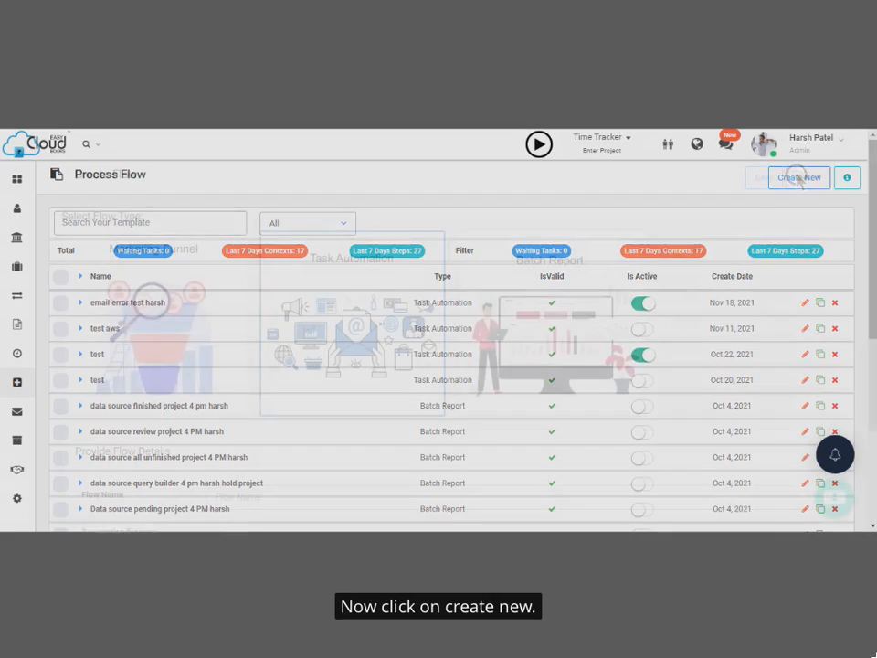
pyautogui.click(797, 177)
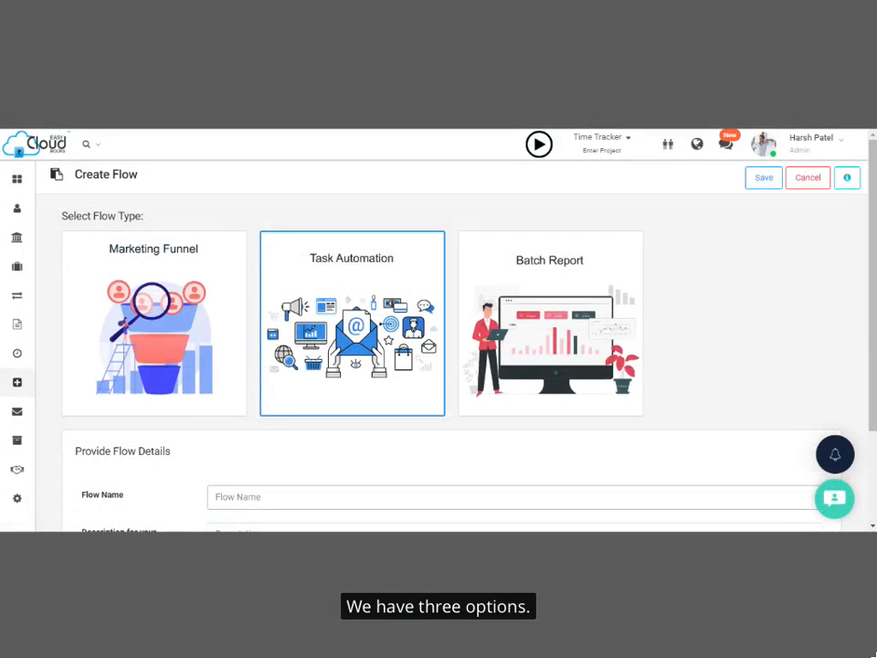
pyautogui.click(153, 321)
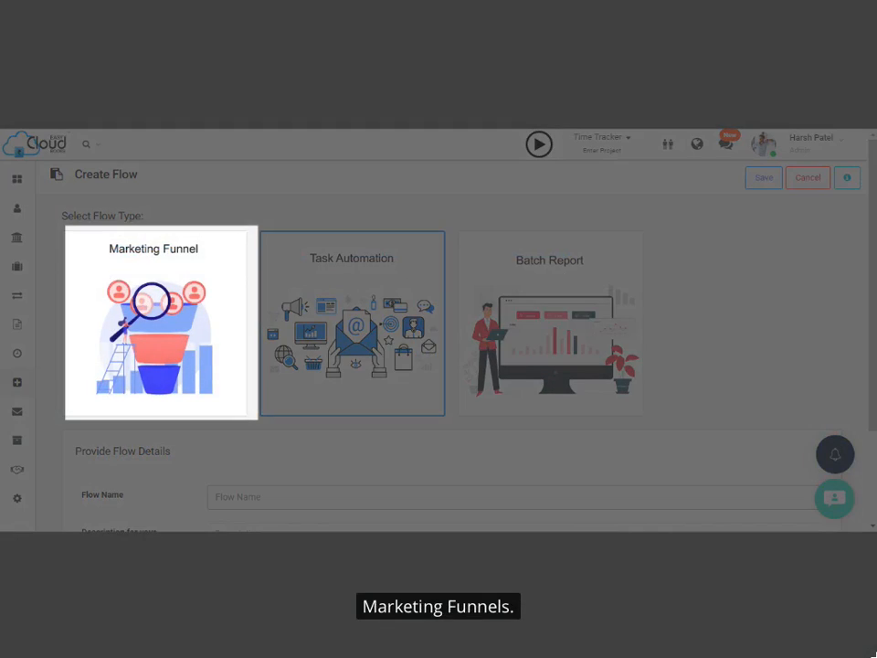
pyautogui.click(350, 321)
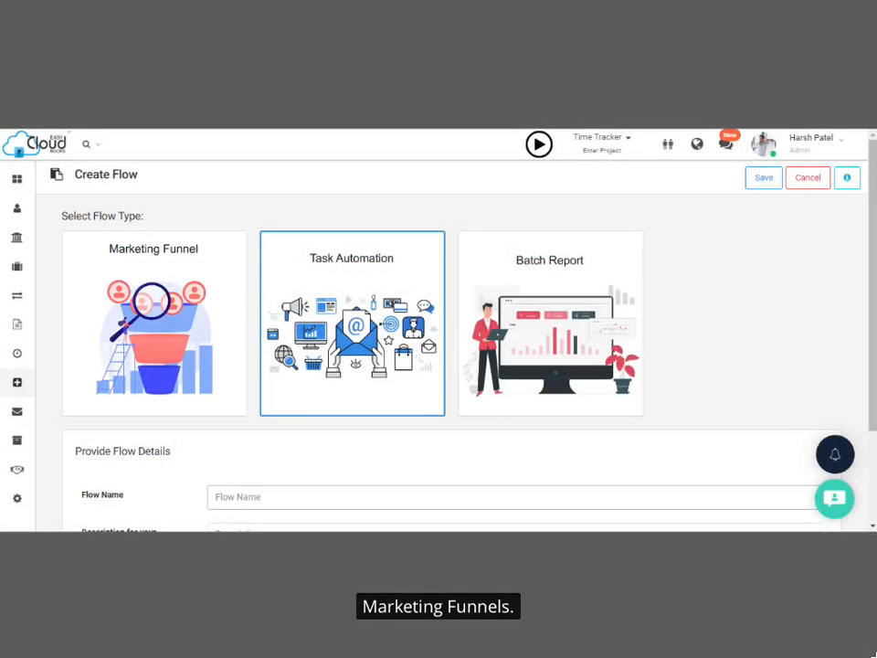
pyautogui.click(351, 323)
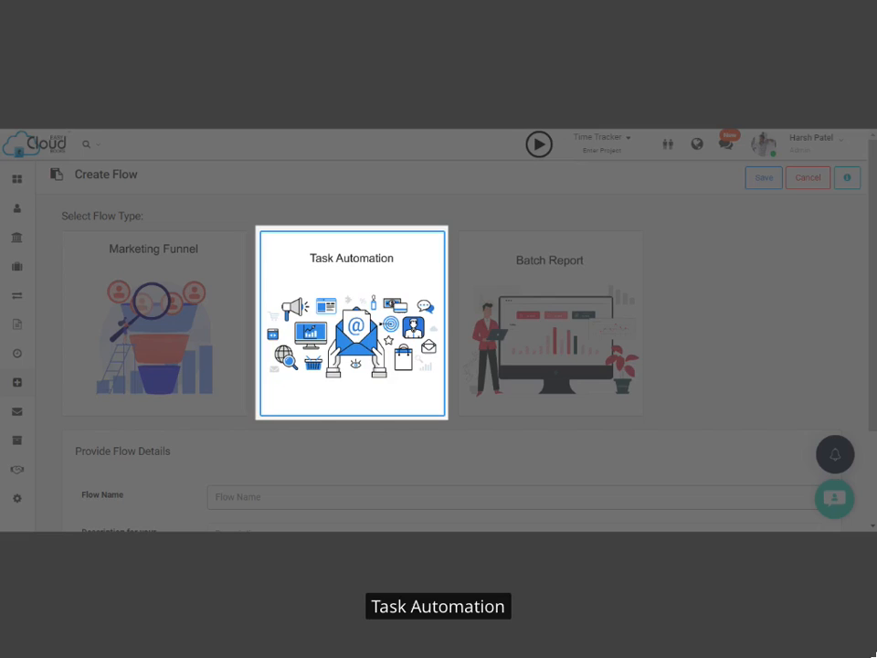
pyautogui.click(548, 324)
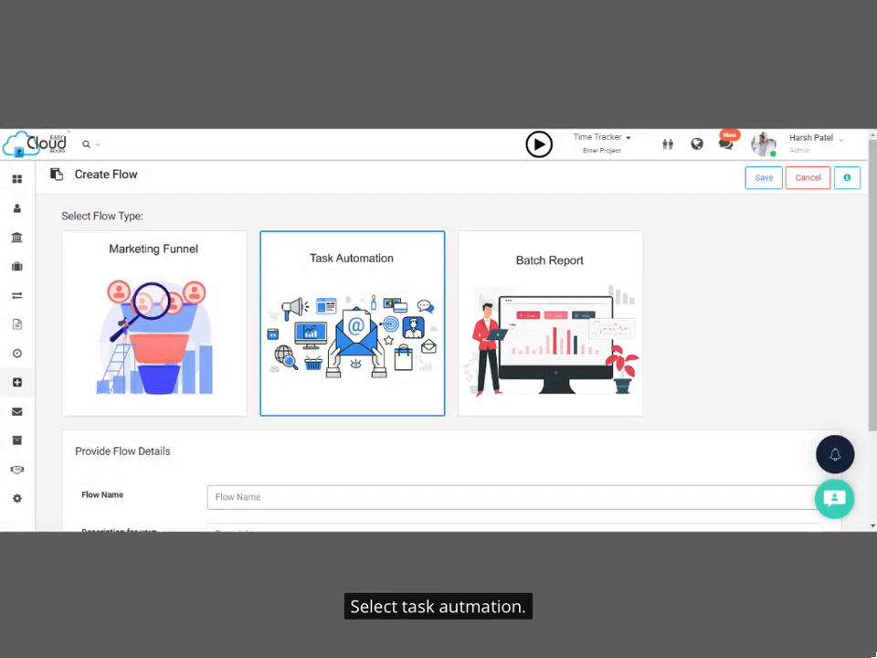
pyautogui.moveTo(363, 336)
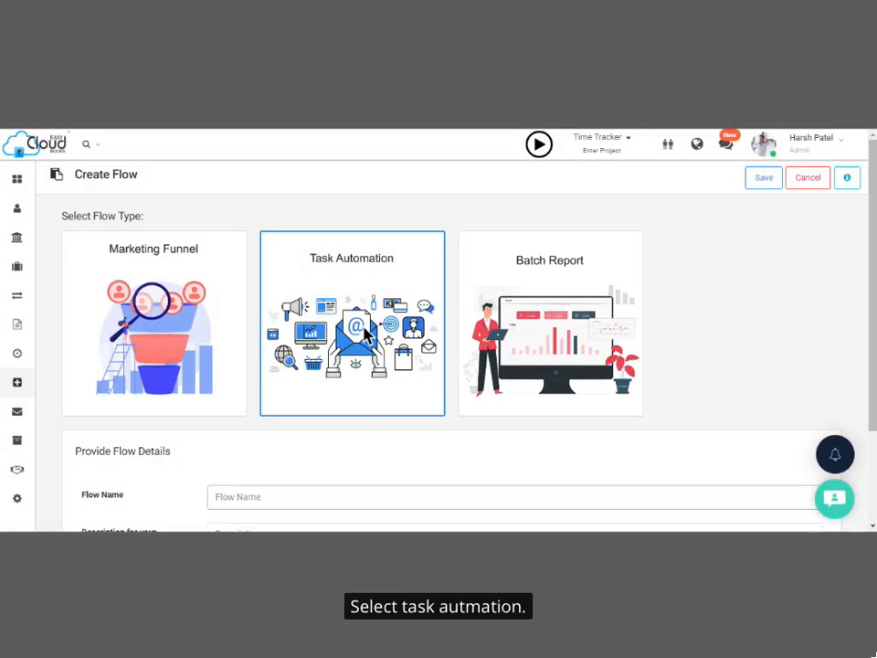
# Name the flow 'create bill' and save it, landing on its empty canvas.
pyautogui.write('create bill')
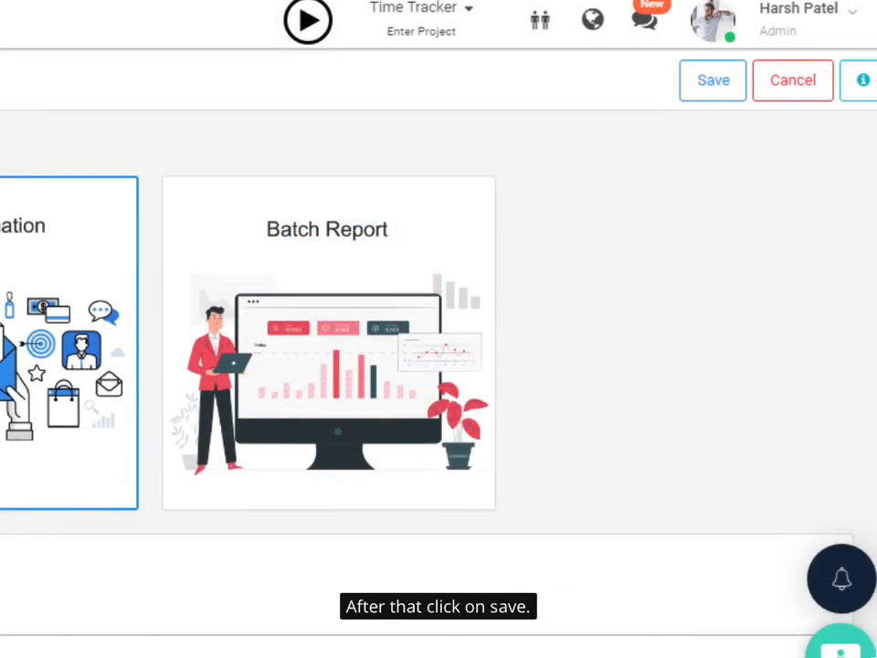
pyautogui.click(712, 80)
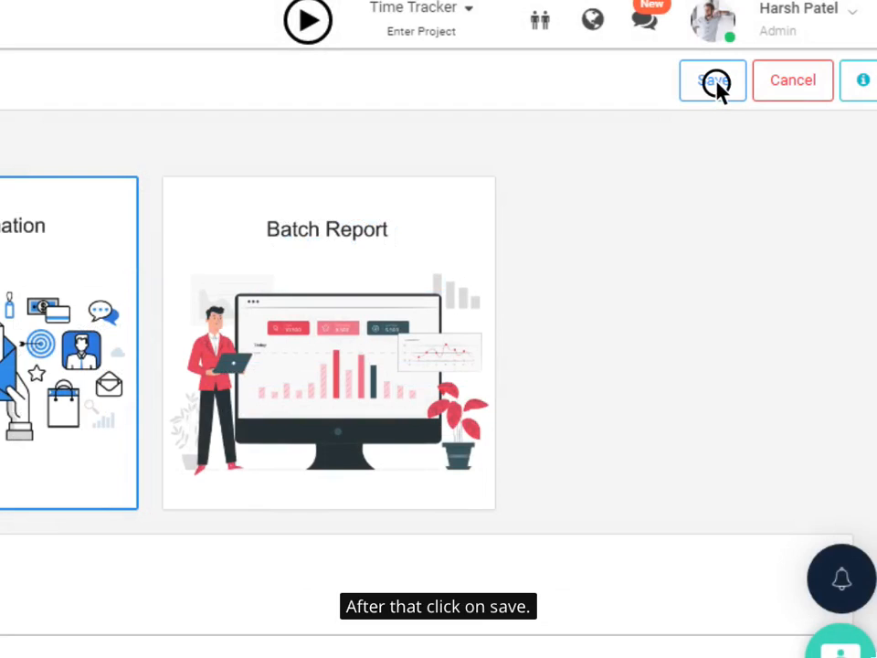
pyautogui.click(712, 80)
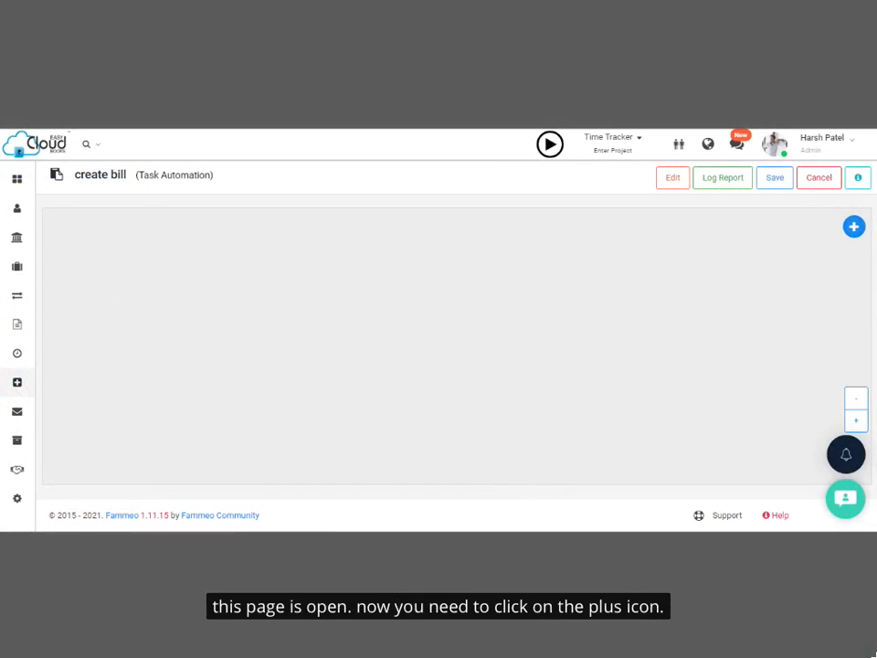
# Add an Event trigger node from the palette and make it apply to Projects.
pyautogui.click(853, 226)
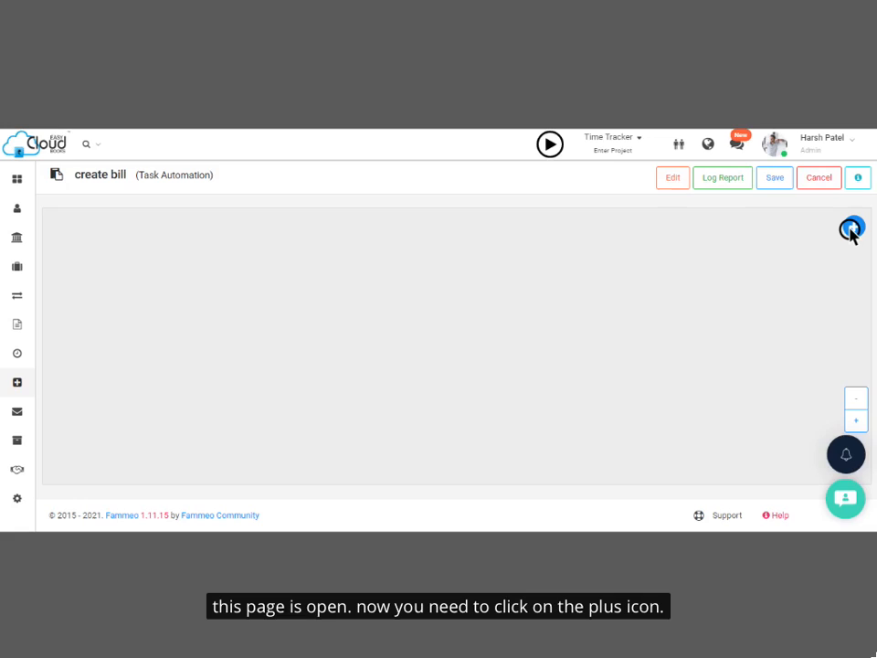
pyautogui.click(851, 228)
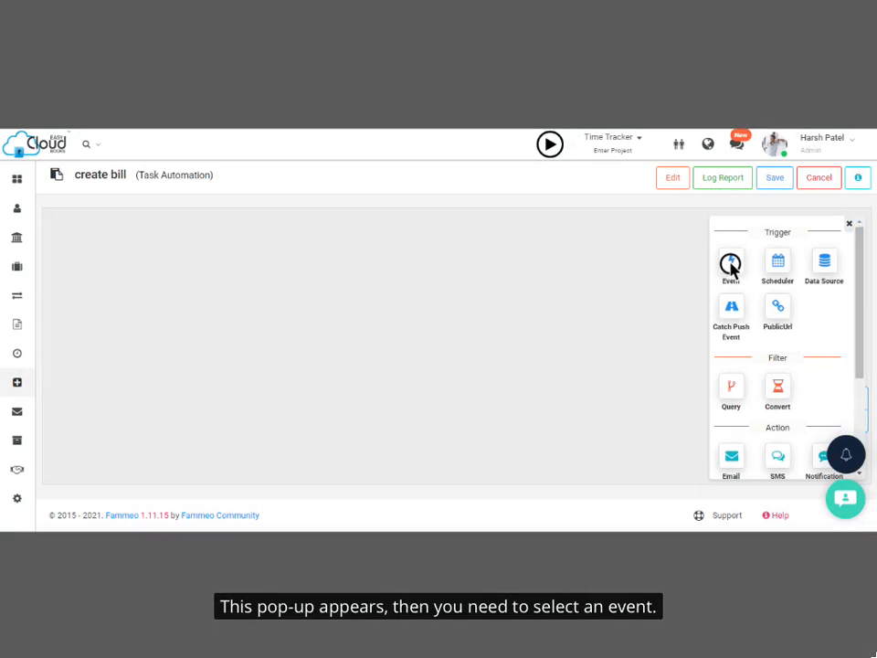
pyautogui.click(730, 264)
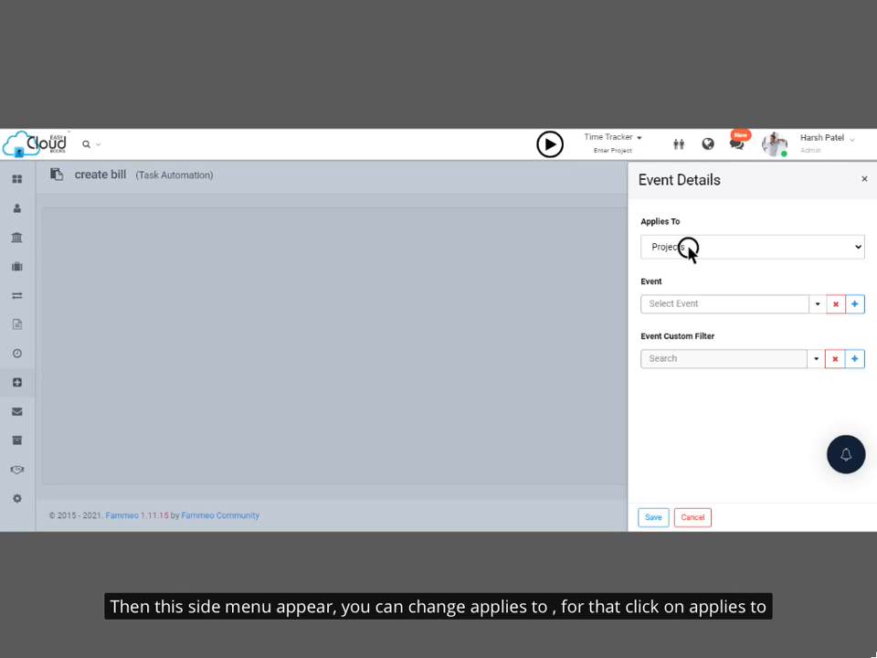
pyautogui.click(751, 246)
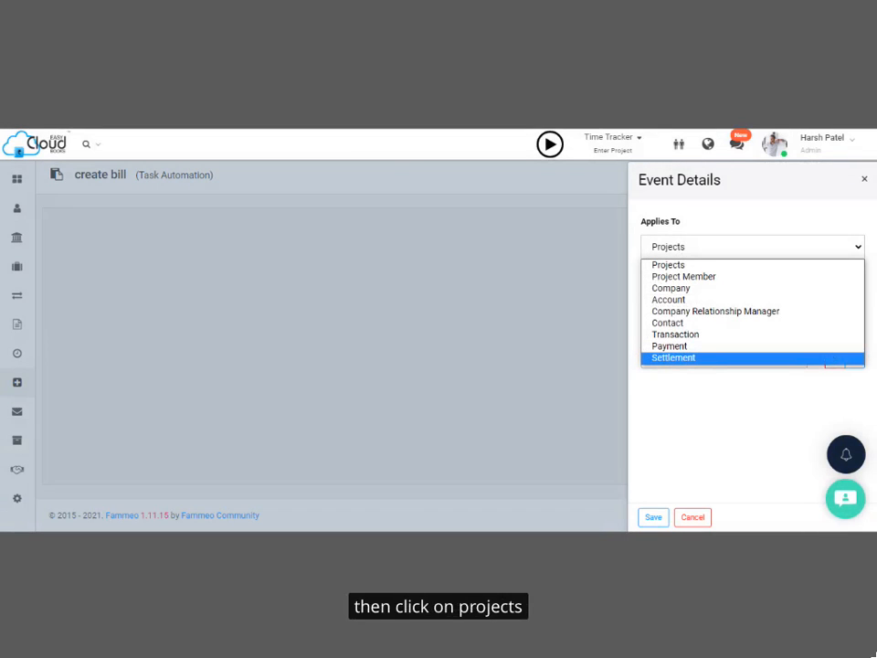
pyautogui.moveTo(669, 265)
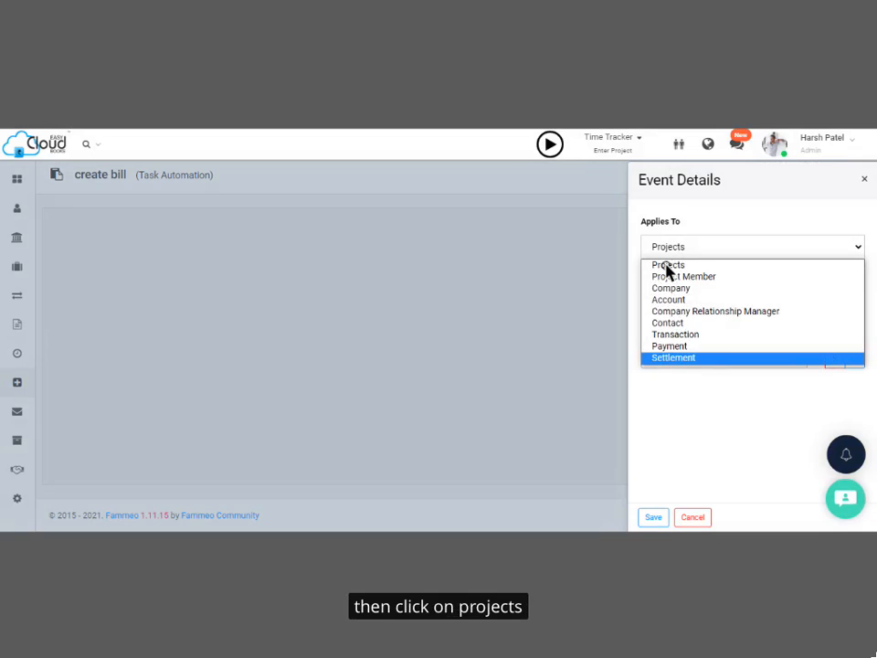
pyautogui.click(669, 265)
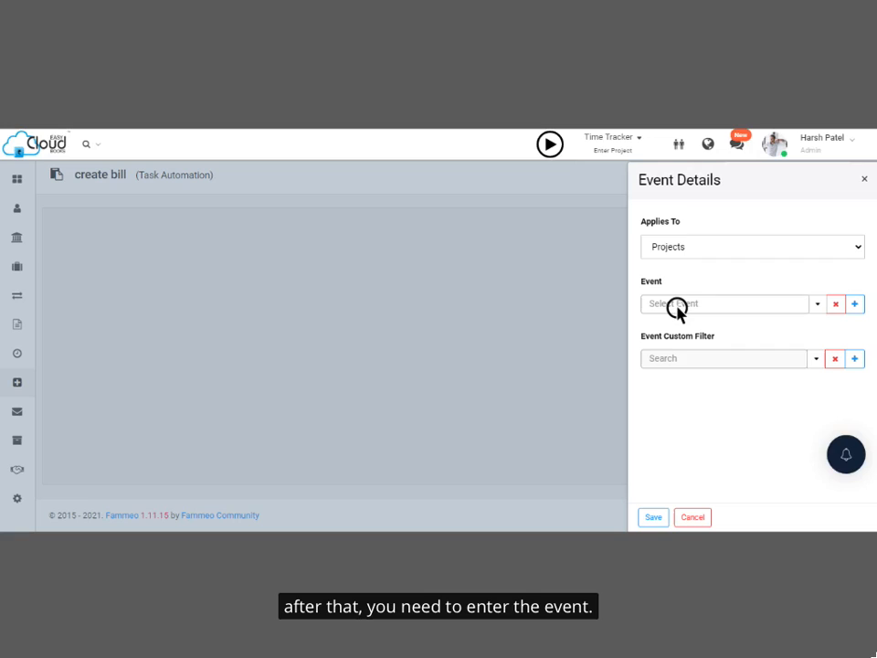
# Search 'project', choose Project Status Changed as the event and save it.
pyautogui.write('project')
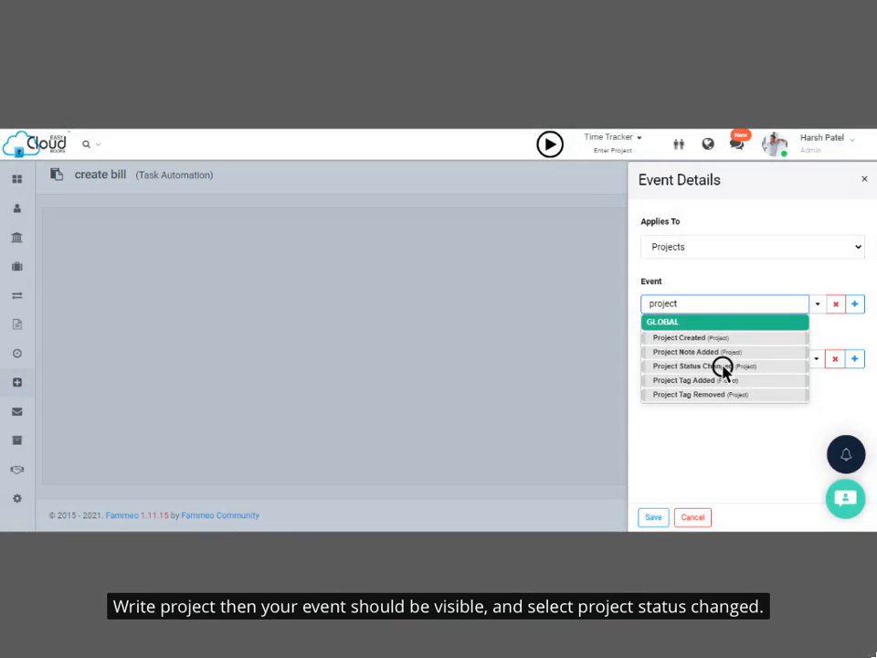
pyautogui.click(698, 365)
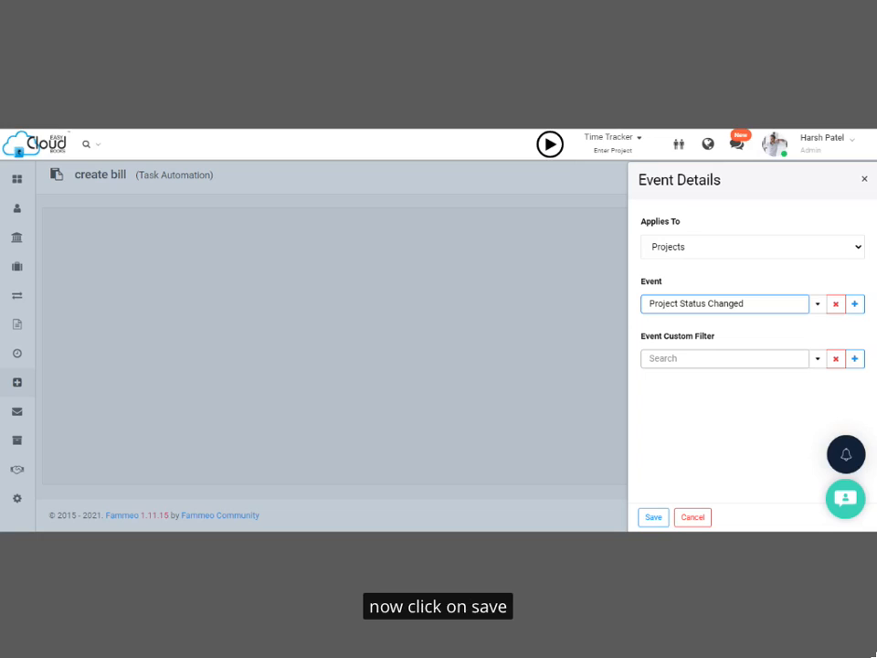
pyautogui.click(652, 515)
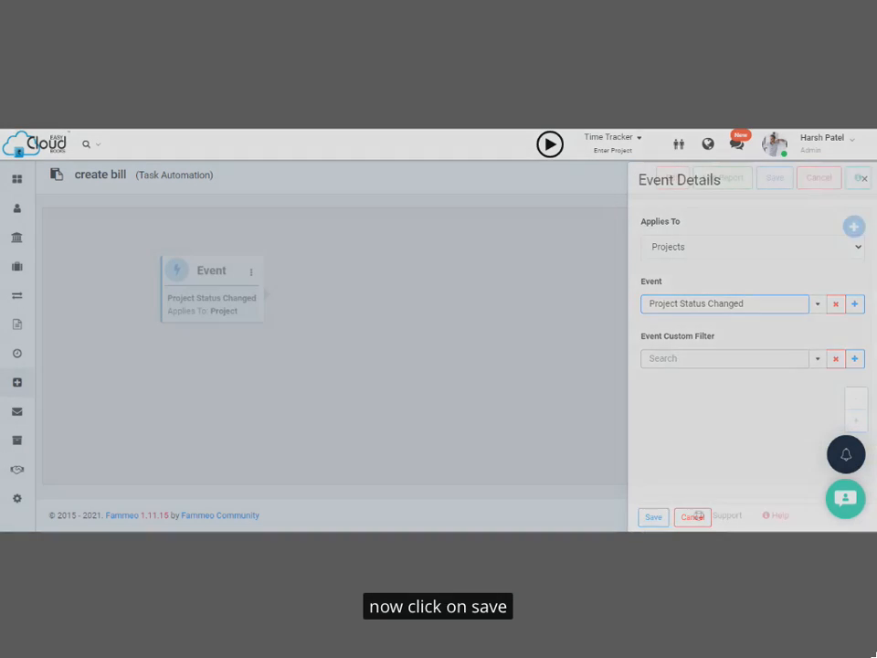
# Add a Query node on Projects using the saved Completed project query, then wire Event into it.
pyautogui.click(654, 516)
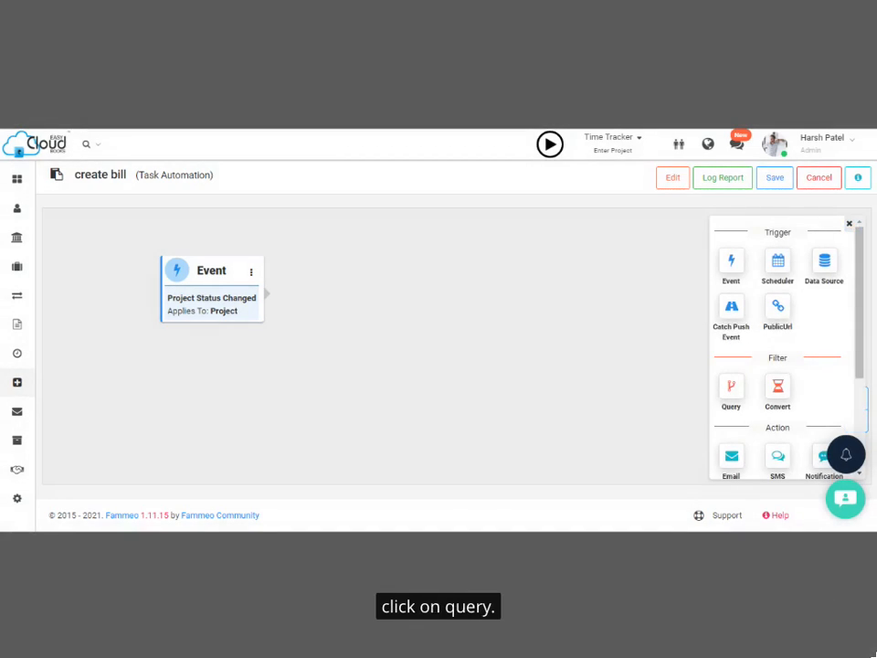
pyautogui.click(731, 387)
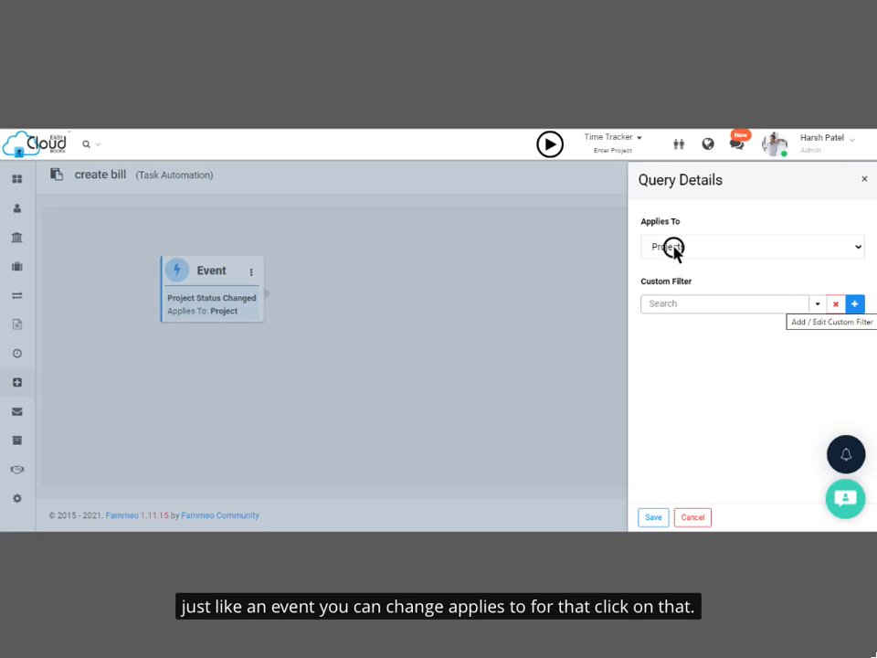
pyautogui.click(753, 247)
pyautogui.write('comple')
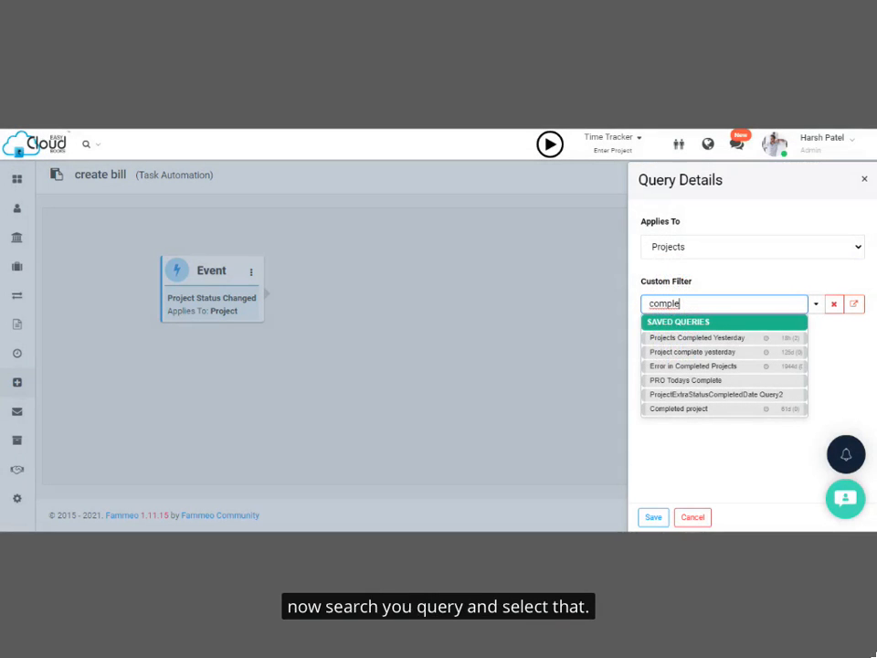
pyautogui.click(832, 304)
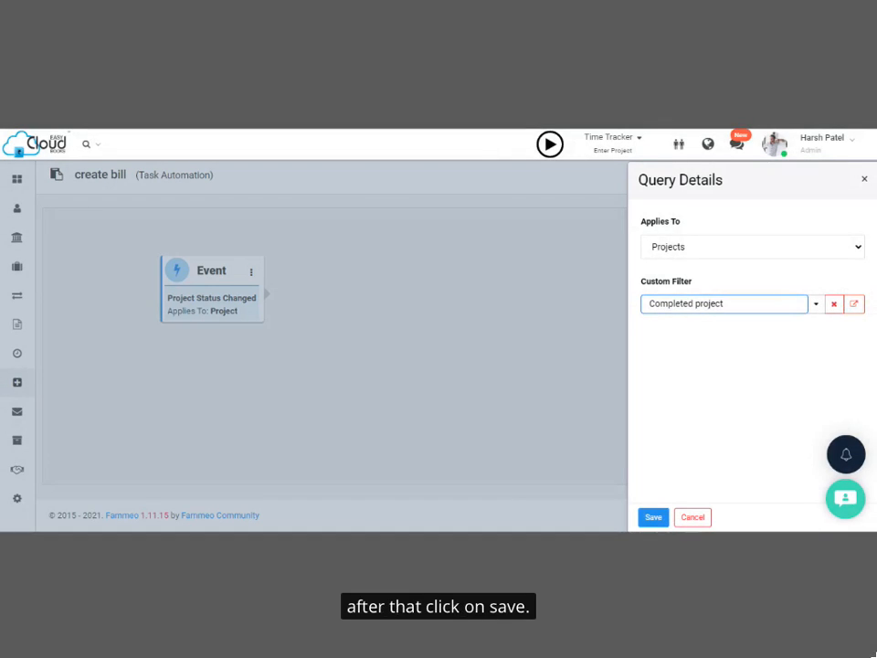
pyautogui.click(654, 517)
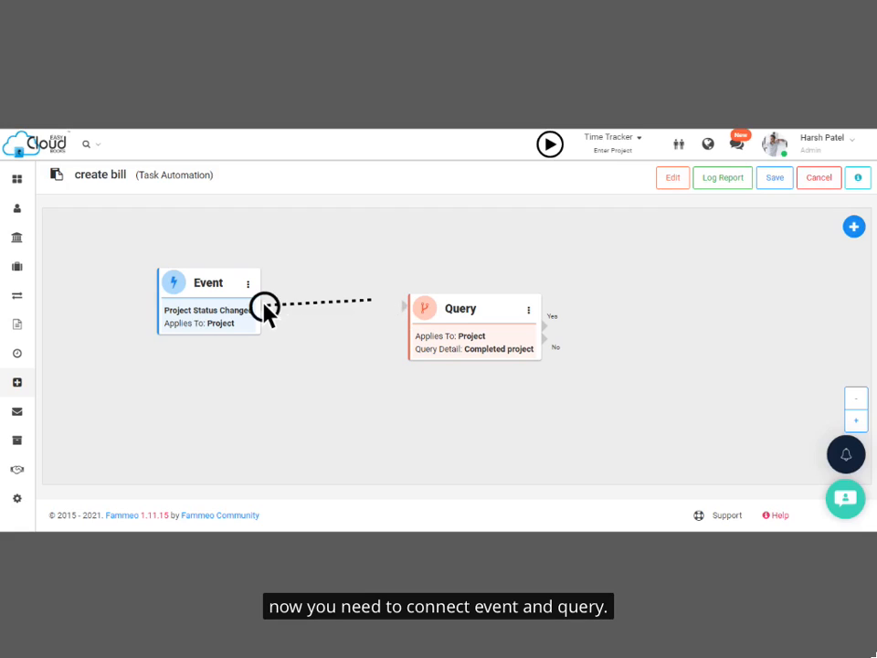
pyautogui.moveTo(265, 301); pyautogui.dragTo(420, 307)
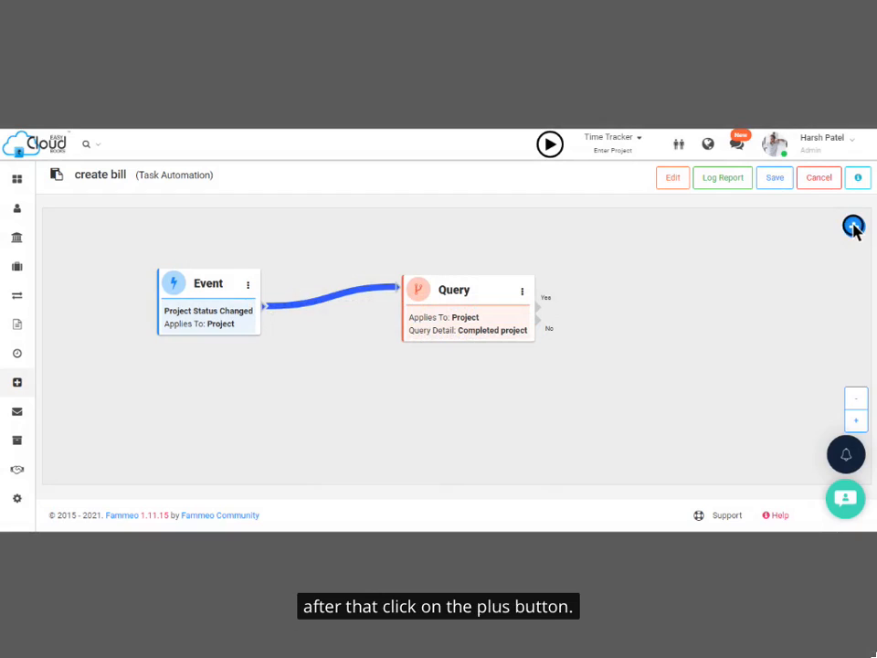
# Add a Create Bill node with default Applies To and Billing Type, linked from the Query's Yes output.
pyautogui.click(851, 227)
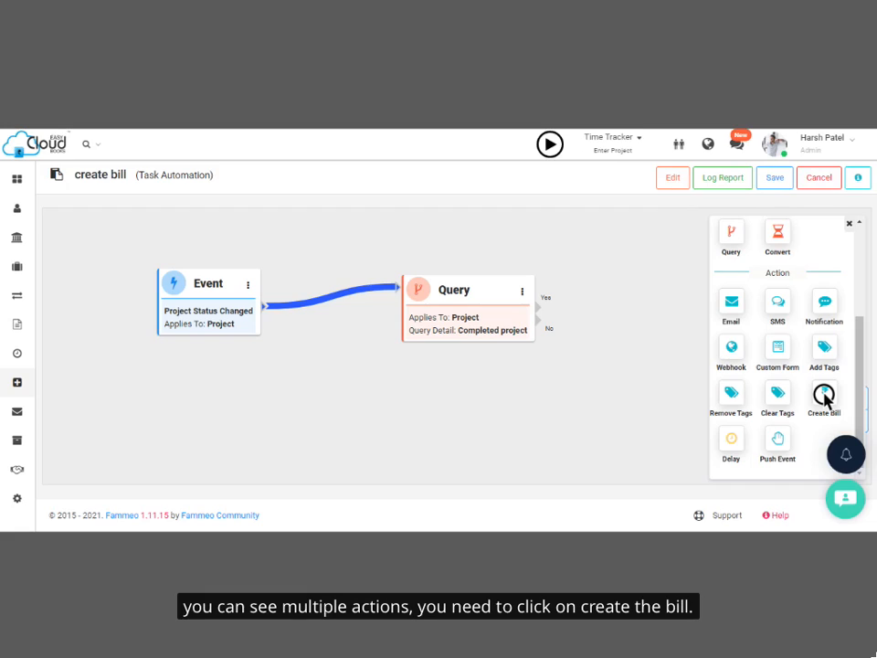
pyautogui.click(822, 395)
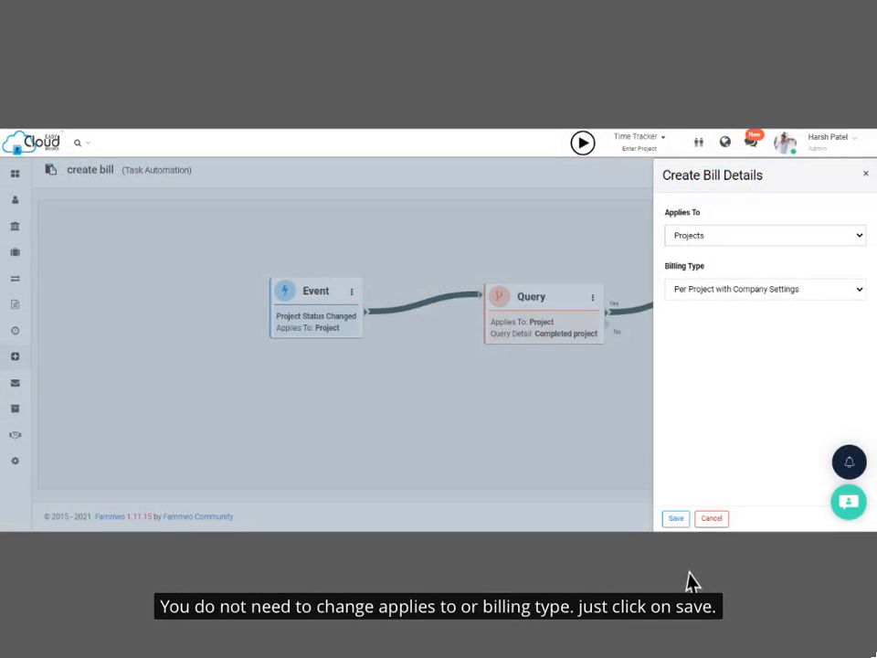
pyautogui.click(676, 519)
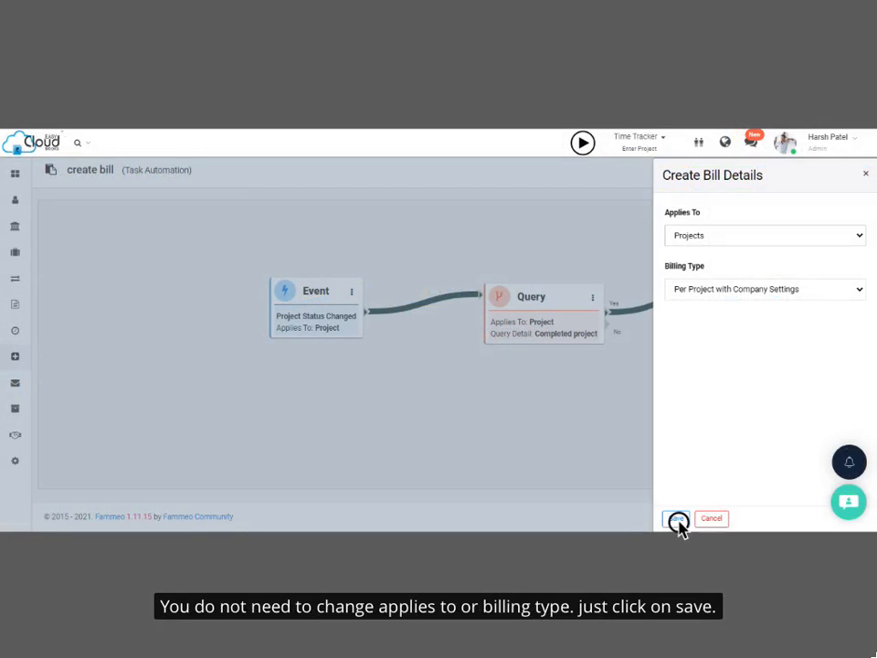
pyautogui.click(676, 519)
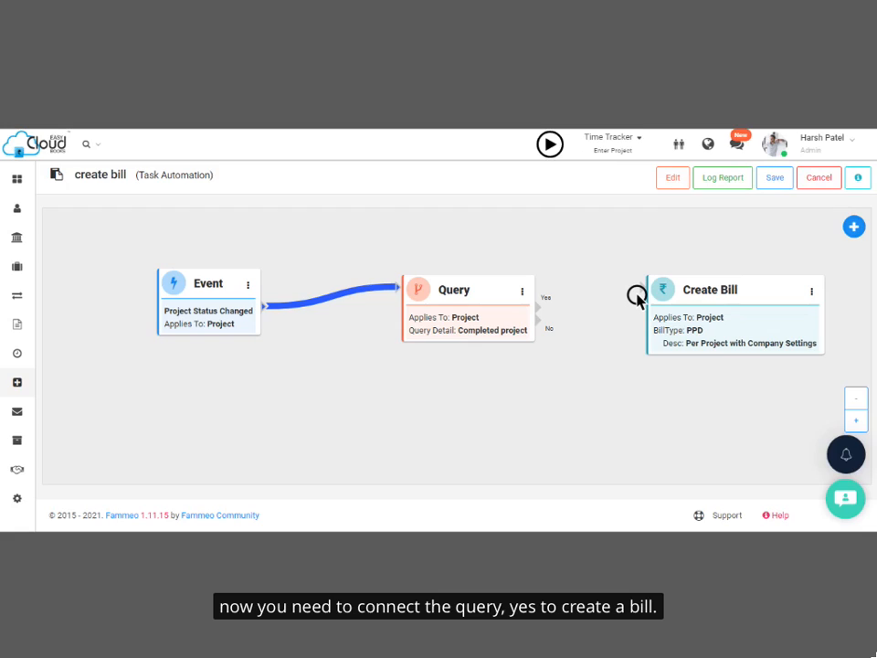
pyautogui.moveTo(552, 296); pyautogui.dragTo(639, 296)
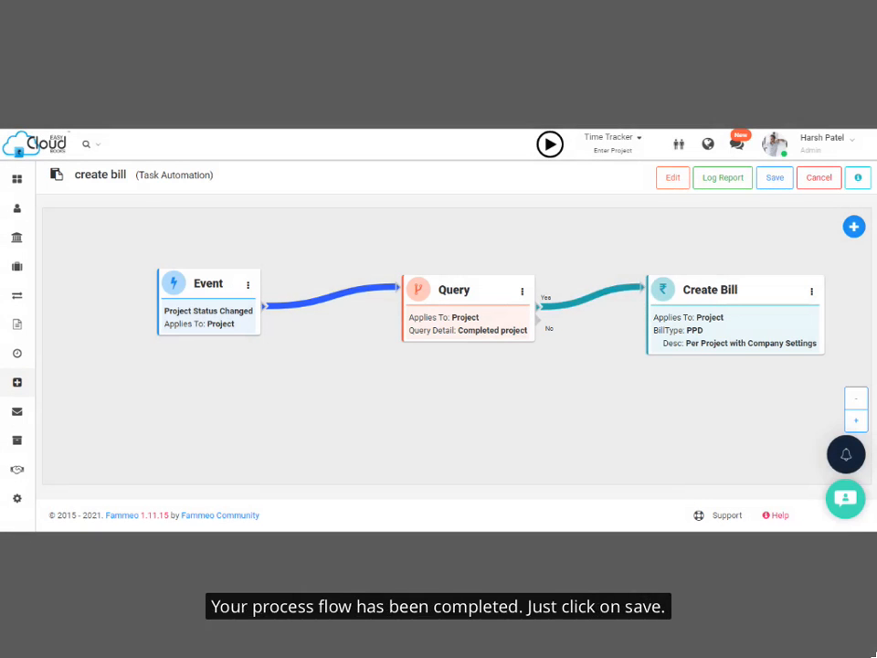